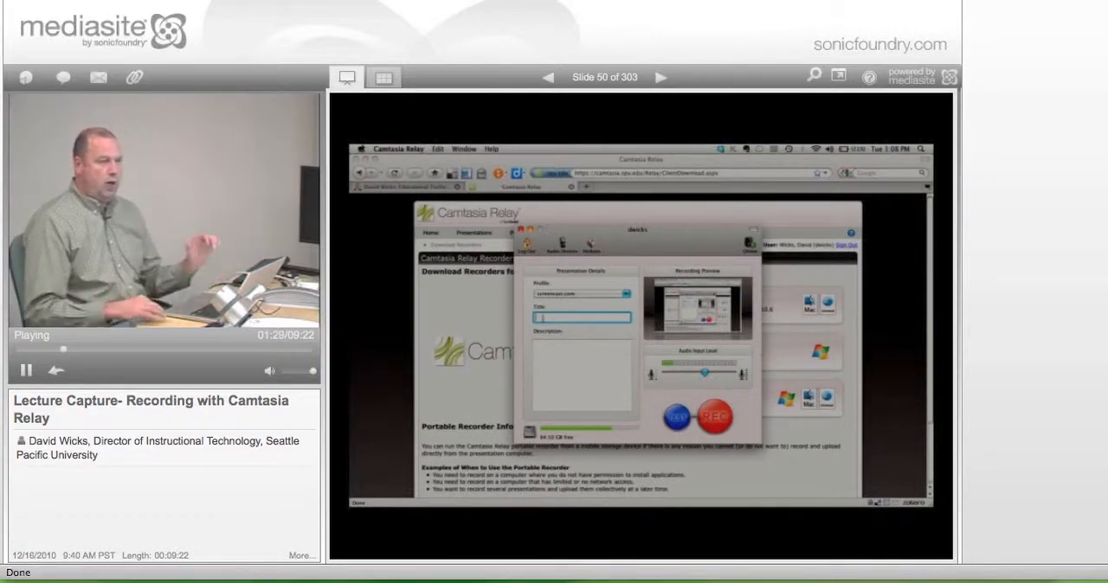
Resume playback of the Mediasite lecture introducing the Camtasia Relay recorder window.
{"action": "left_click", "coordinate": [689, 76]}
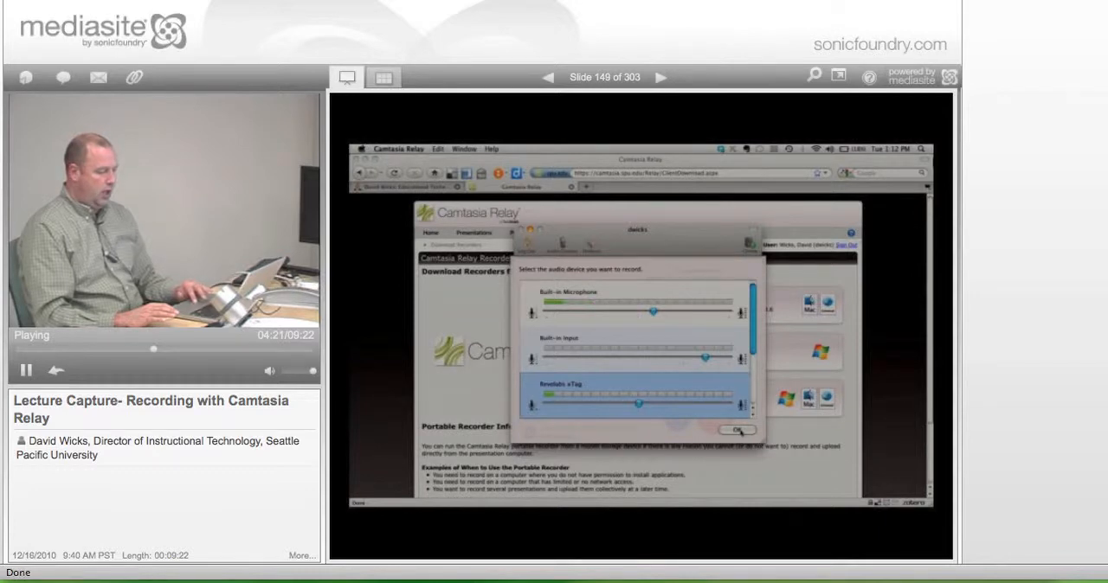
{"action": "left_click", "coordinate": [734, 429]}
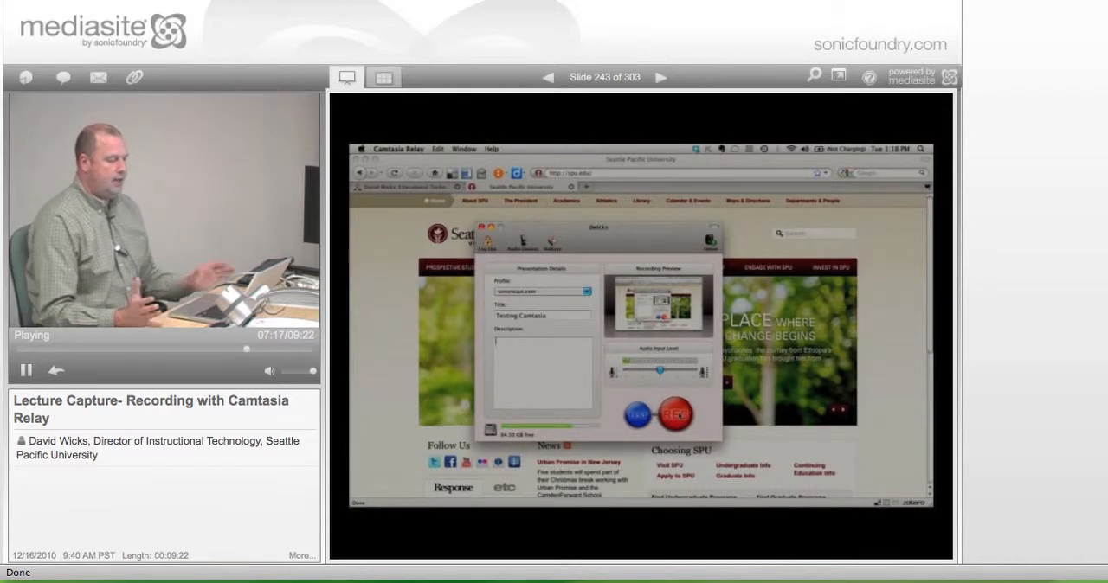
Continue the presentation to the Relay recording countdown over the Seattle Pacific University site.
{"action": "left_click", "coordinate": [675, 412]}
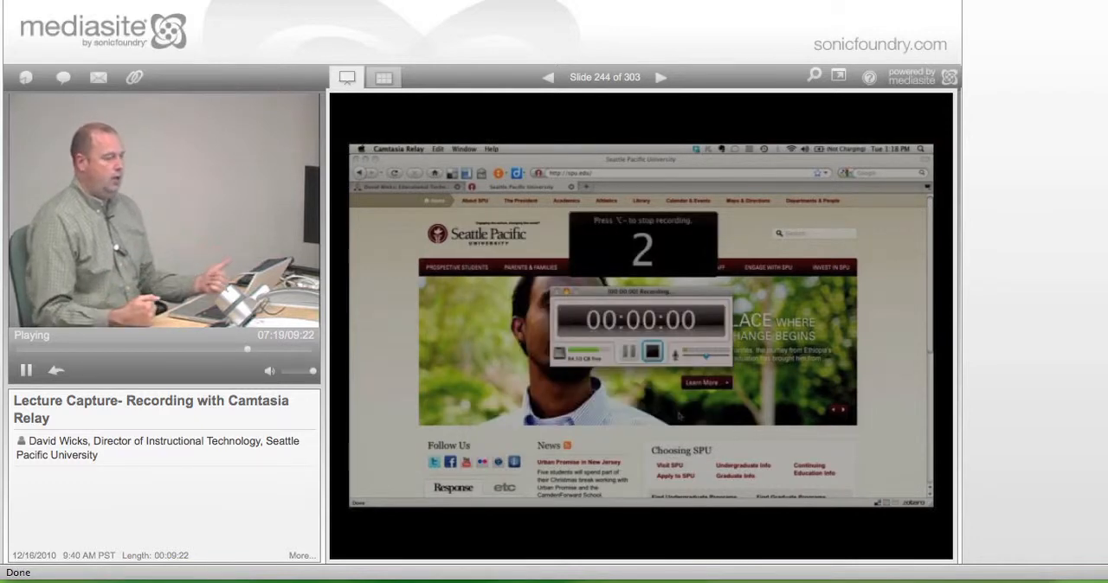